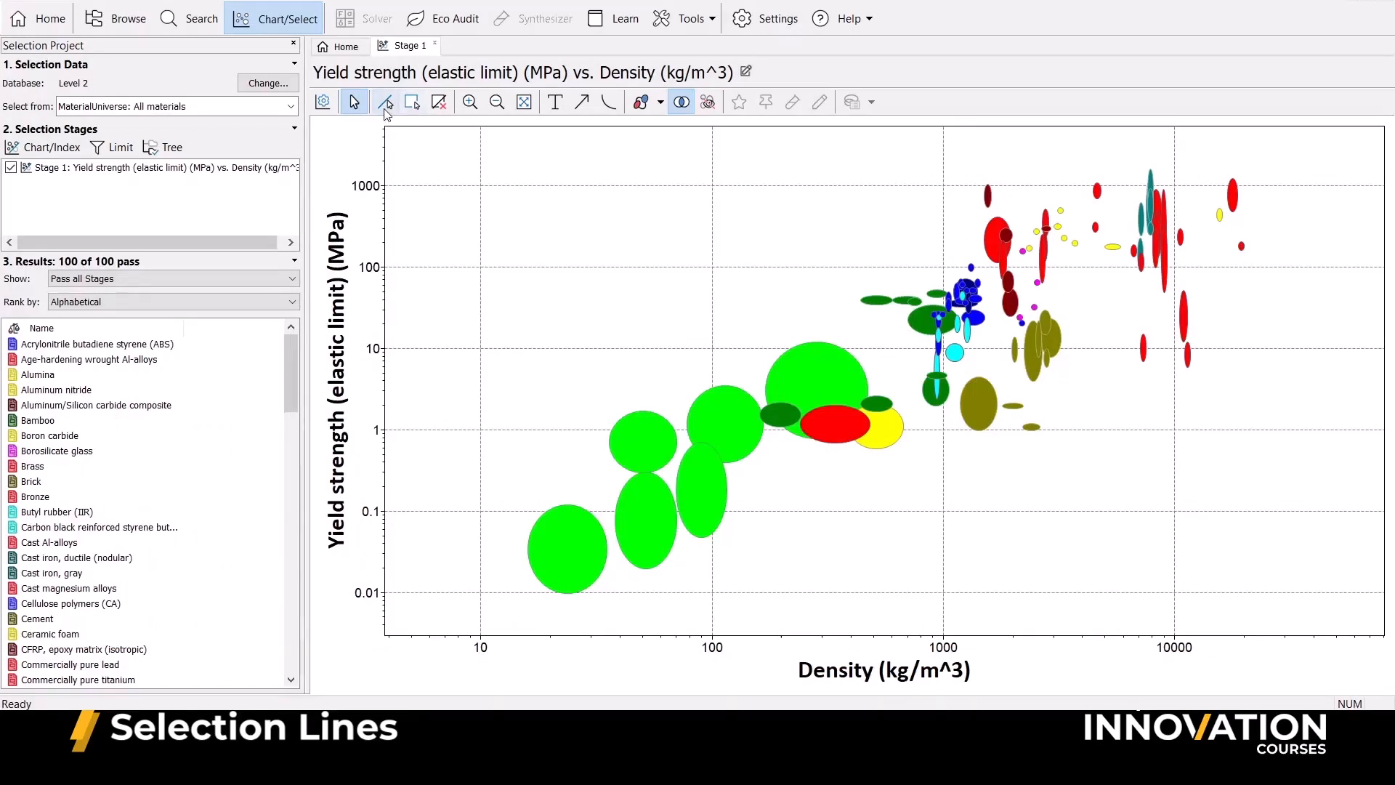
- Place a slope-1 index line that maximizes the yield strength–density index
click(384, 100)
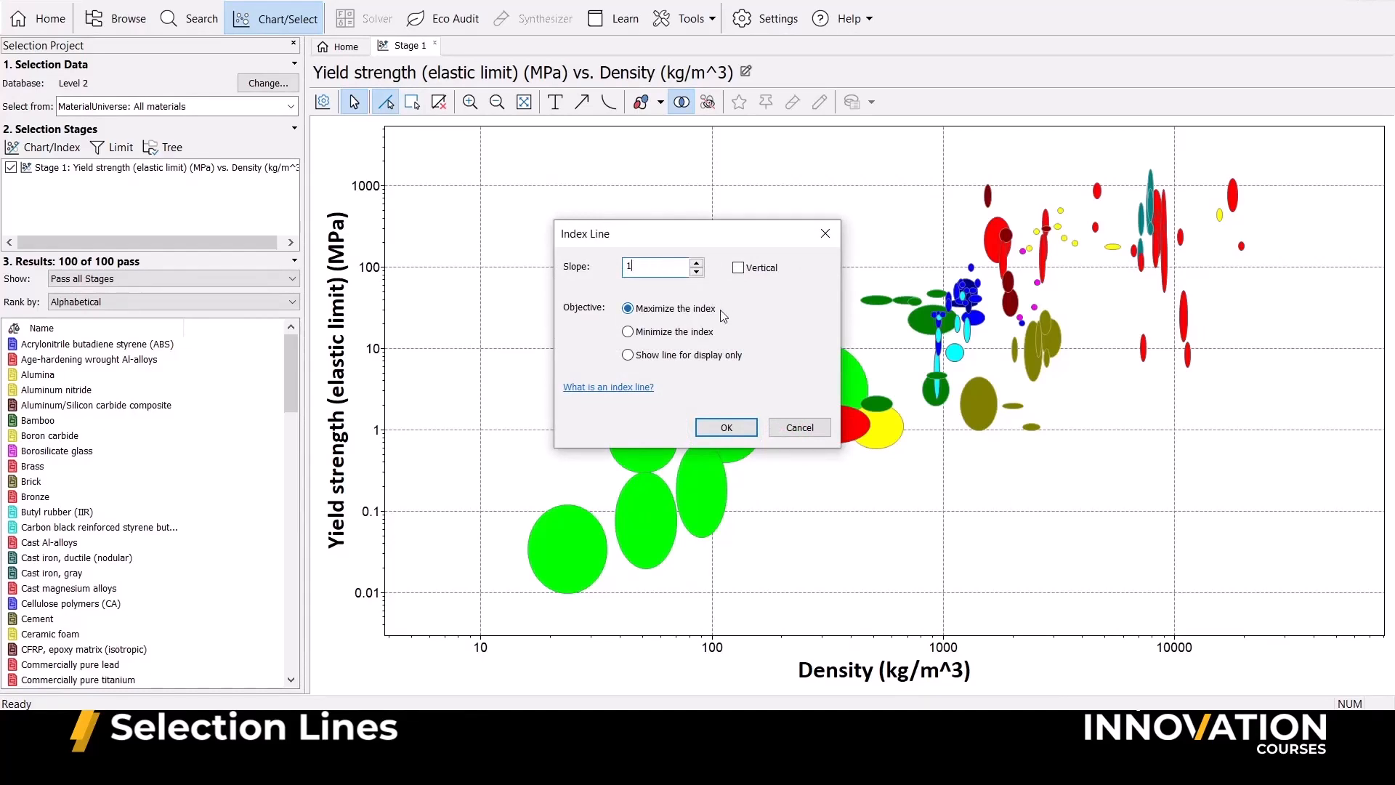
mouse_move(747, 363)
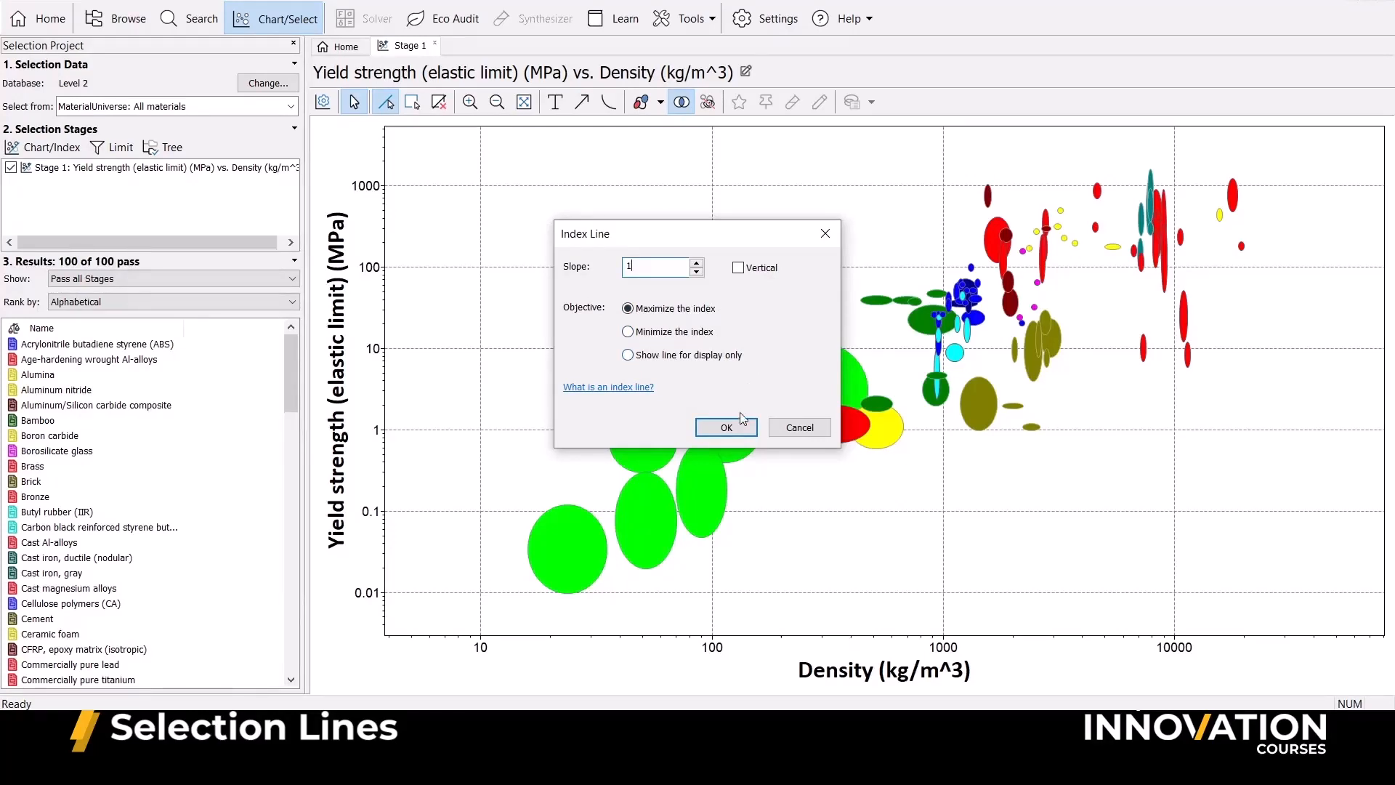
click(724, 427)
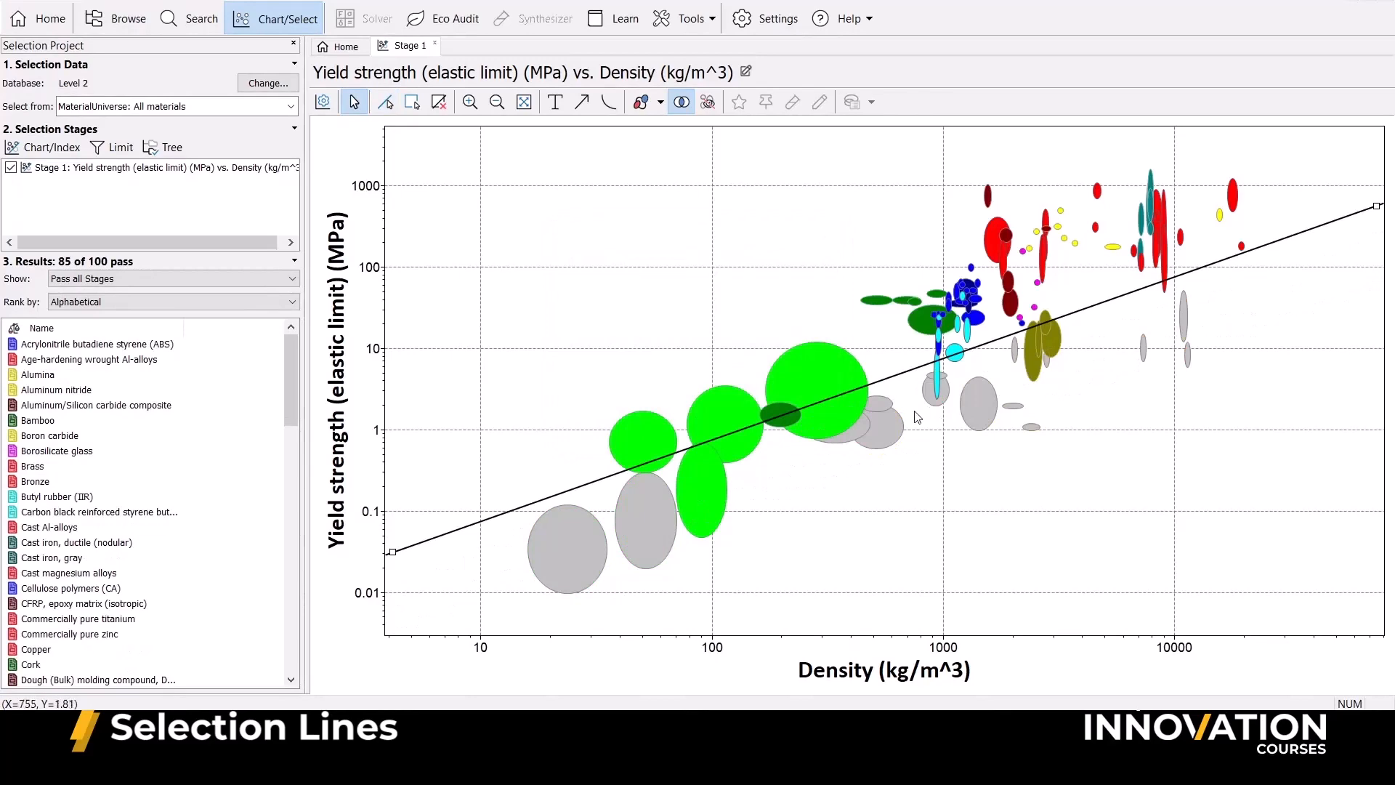
- Remove the existing chart and begin a new Chart/Index stage with an advanced-expression axis
click(340, 45)
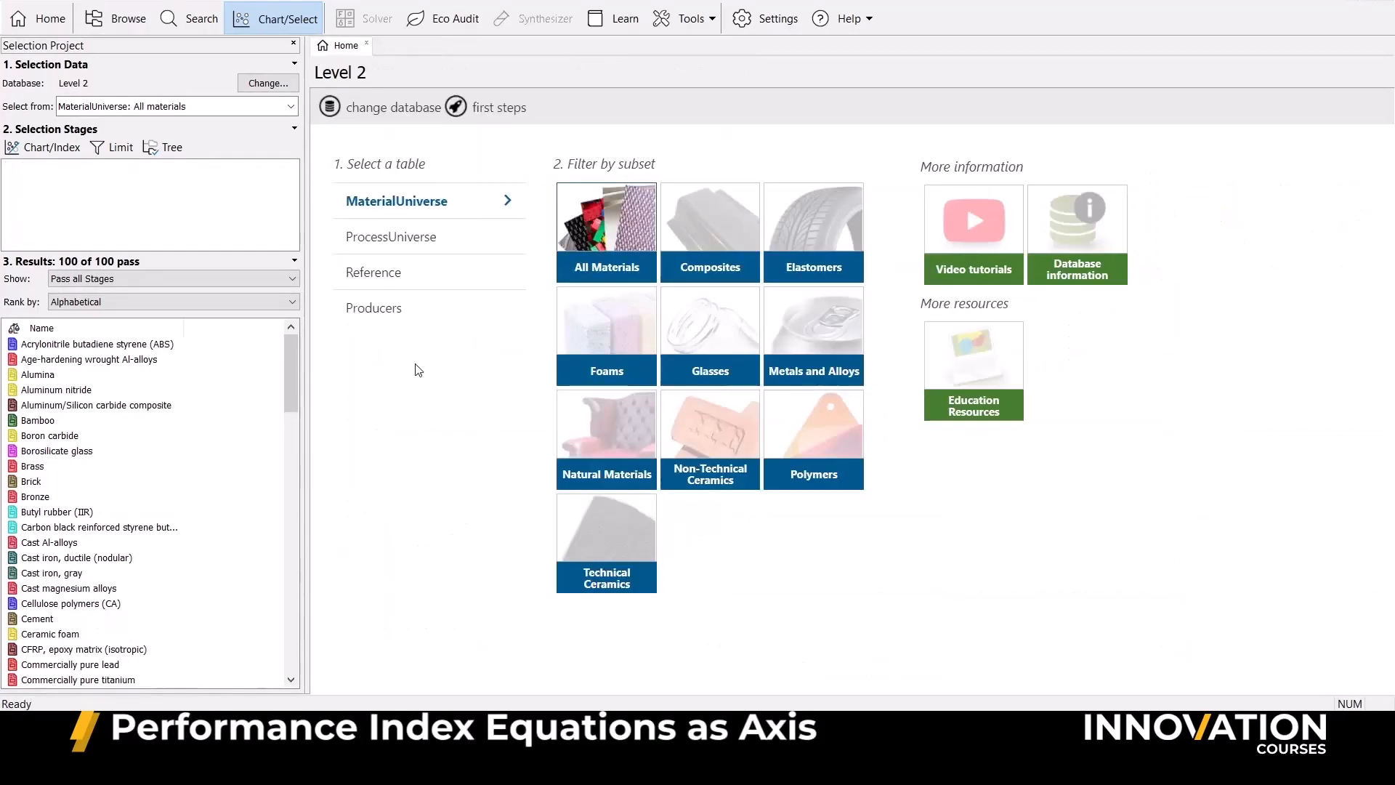
mouse_move(67, 155)
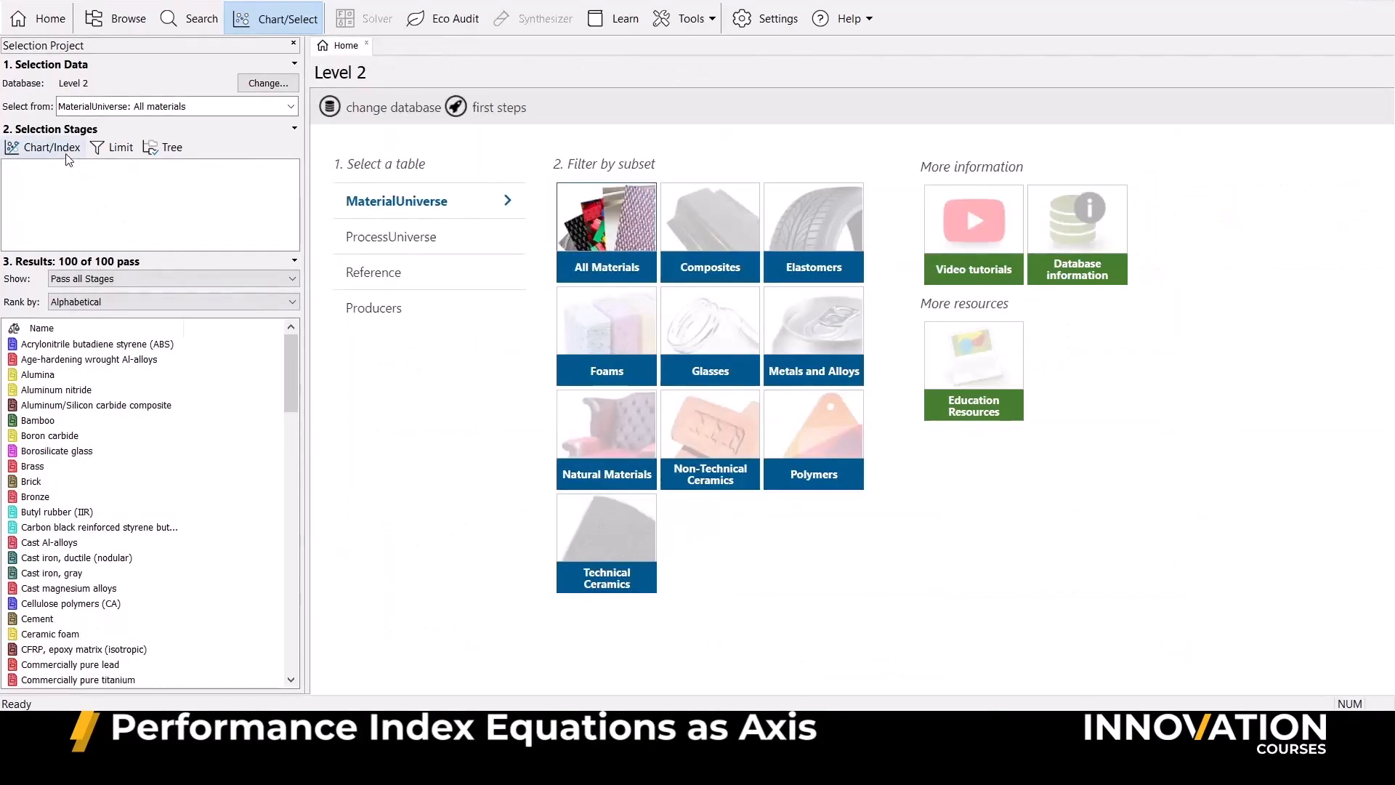
click(51, 147)
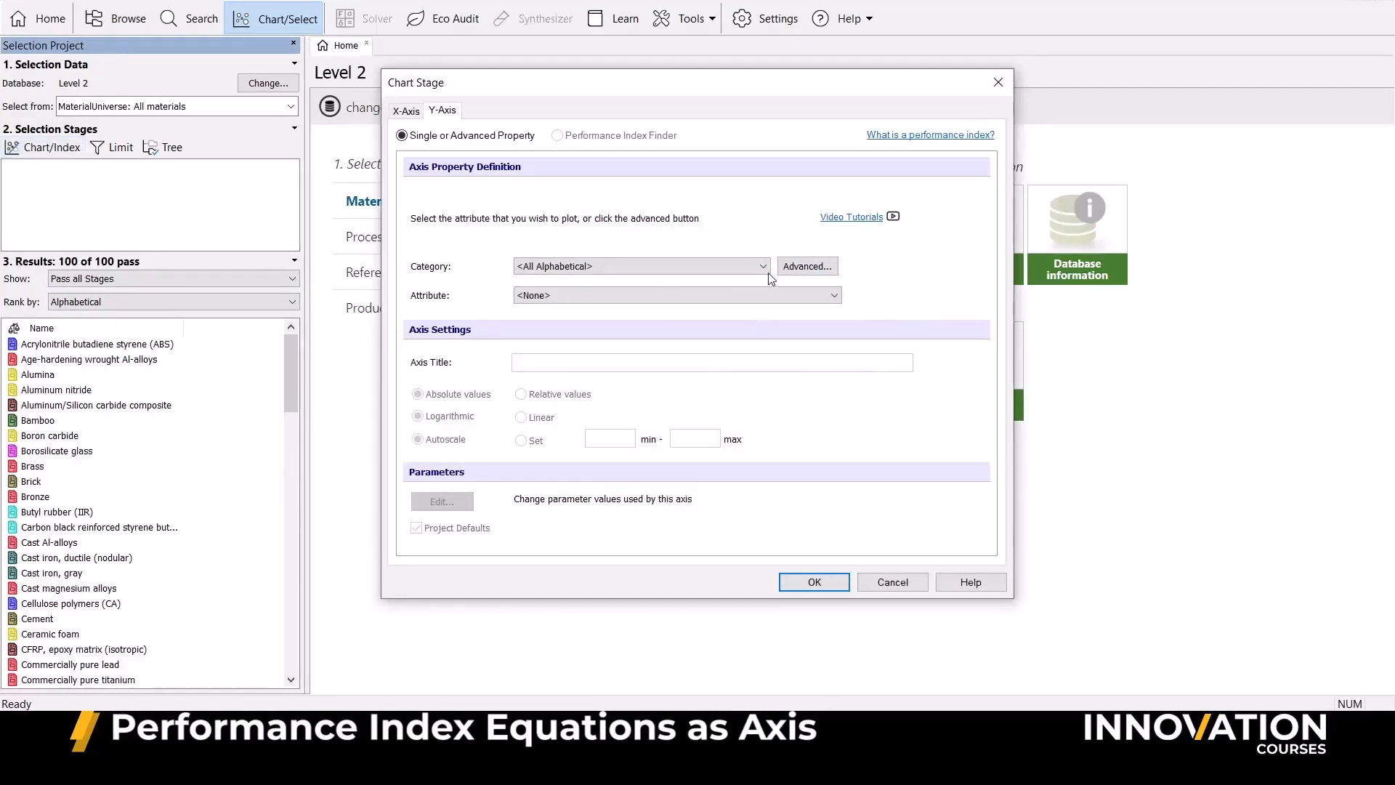
click(807, 266)
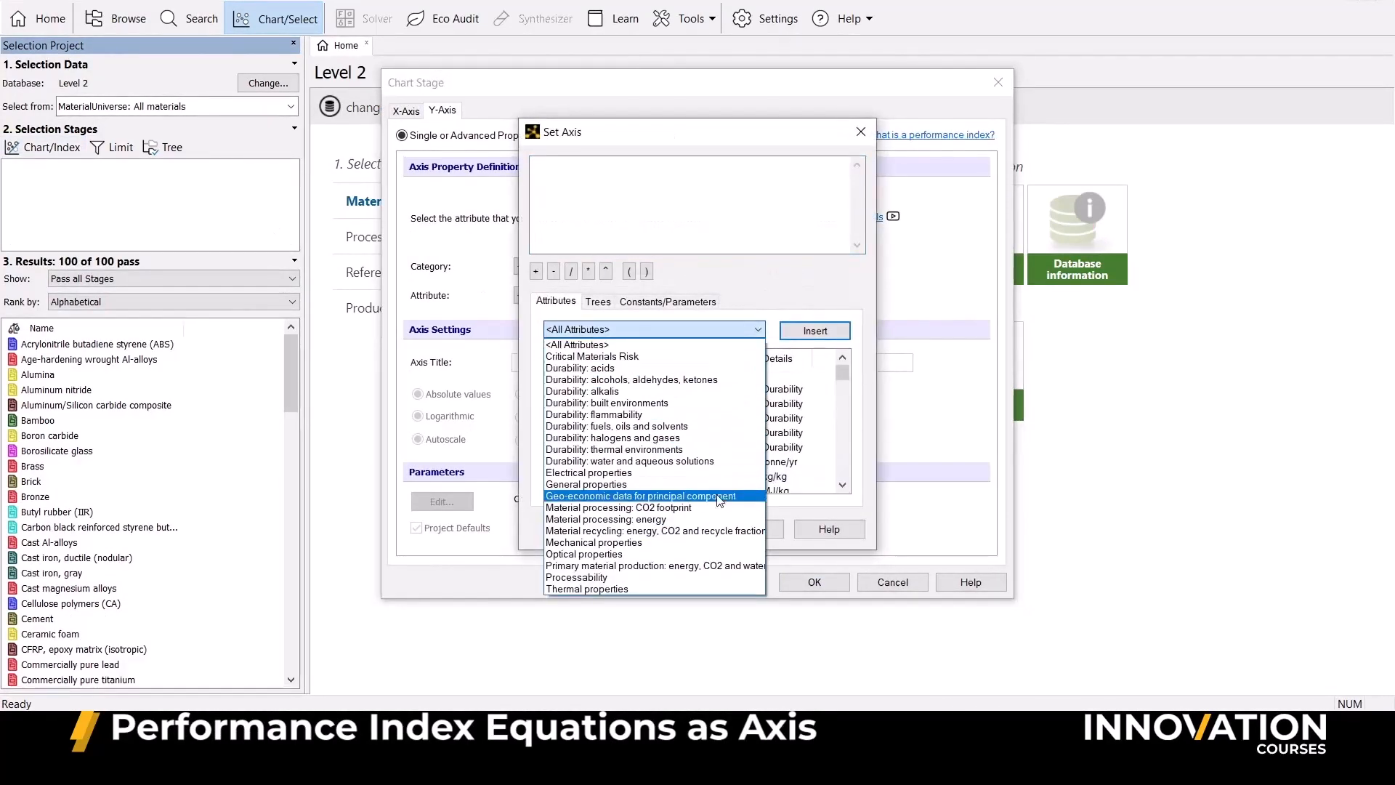
- Build the axis as Yield strength (elastic limit) / Density and create the bar chart
click(592, 542)
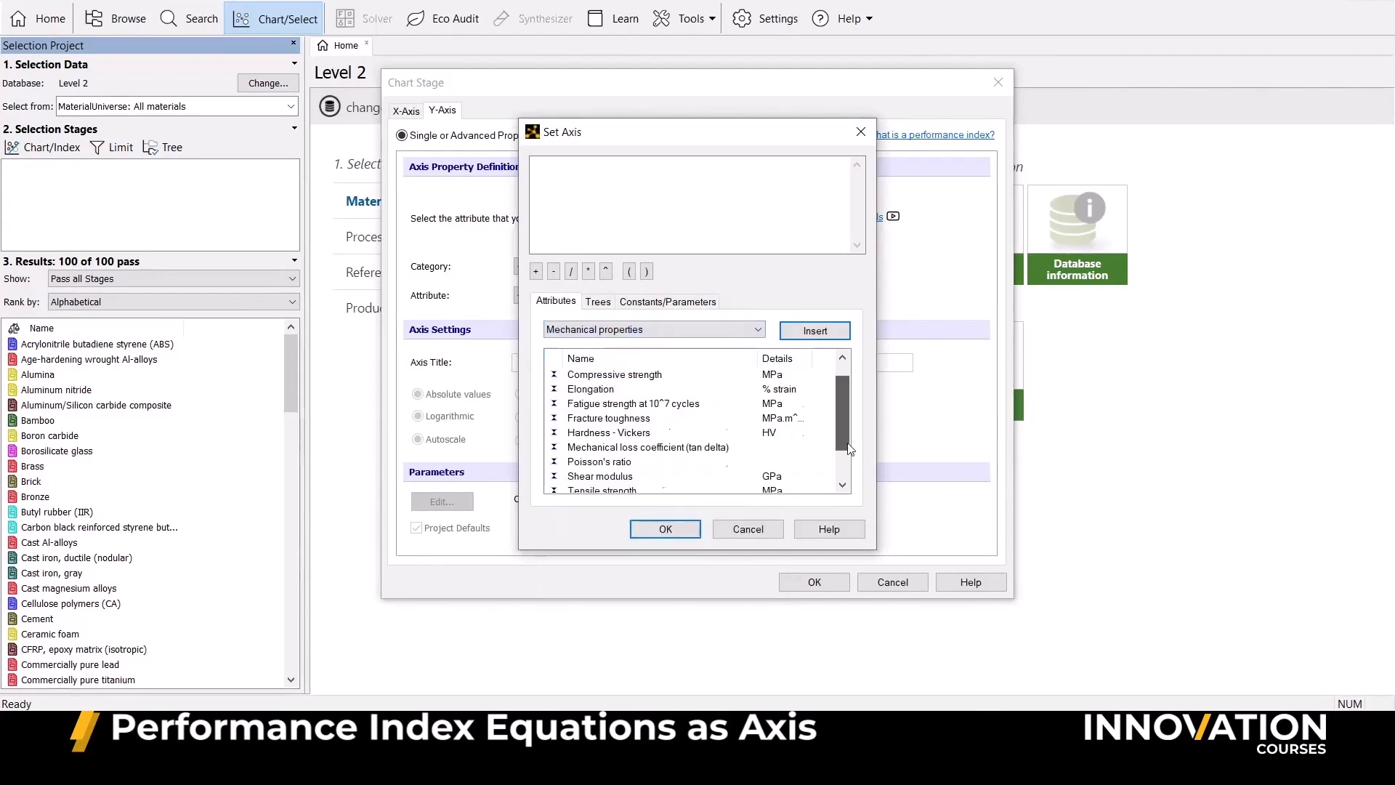
double_click(623, 461)
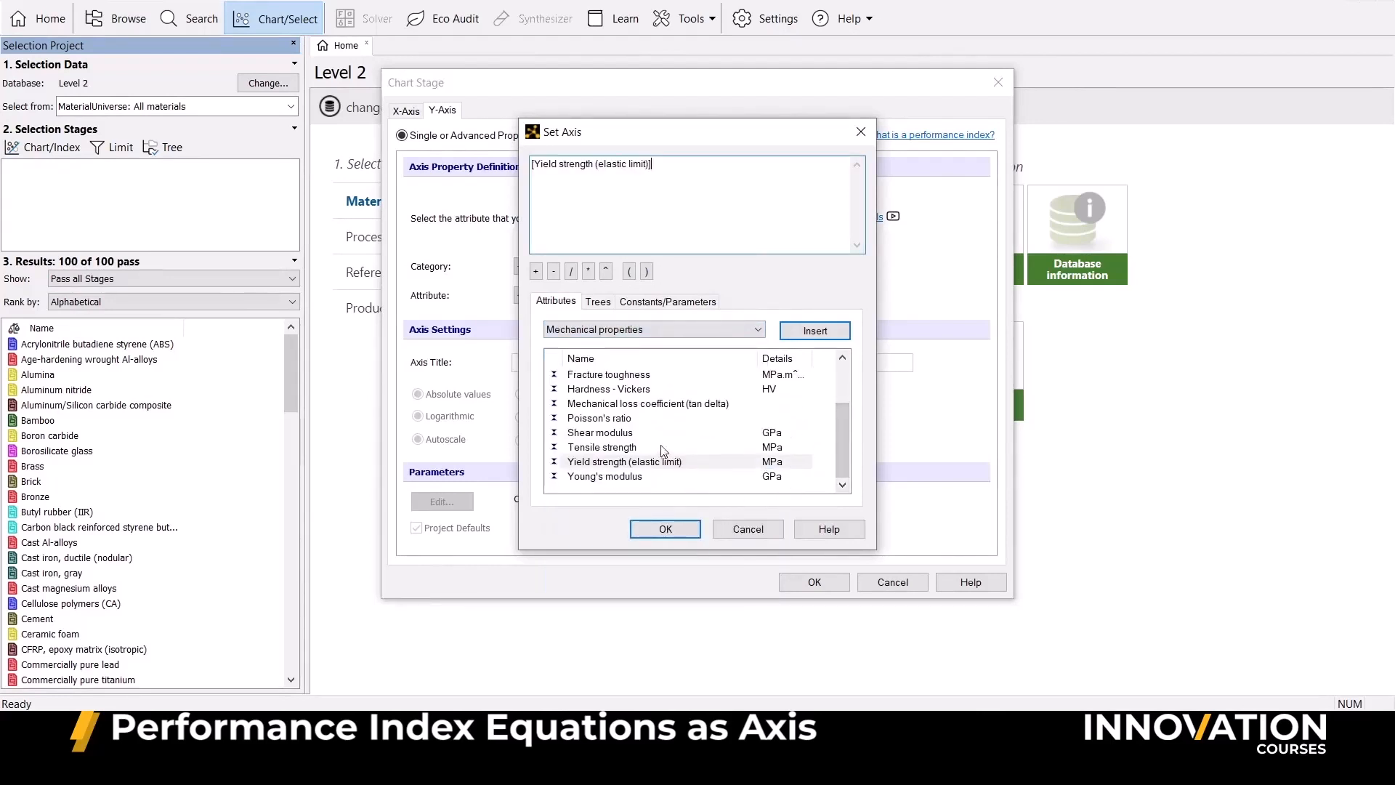
click(569, 270)
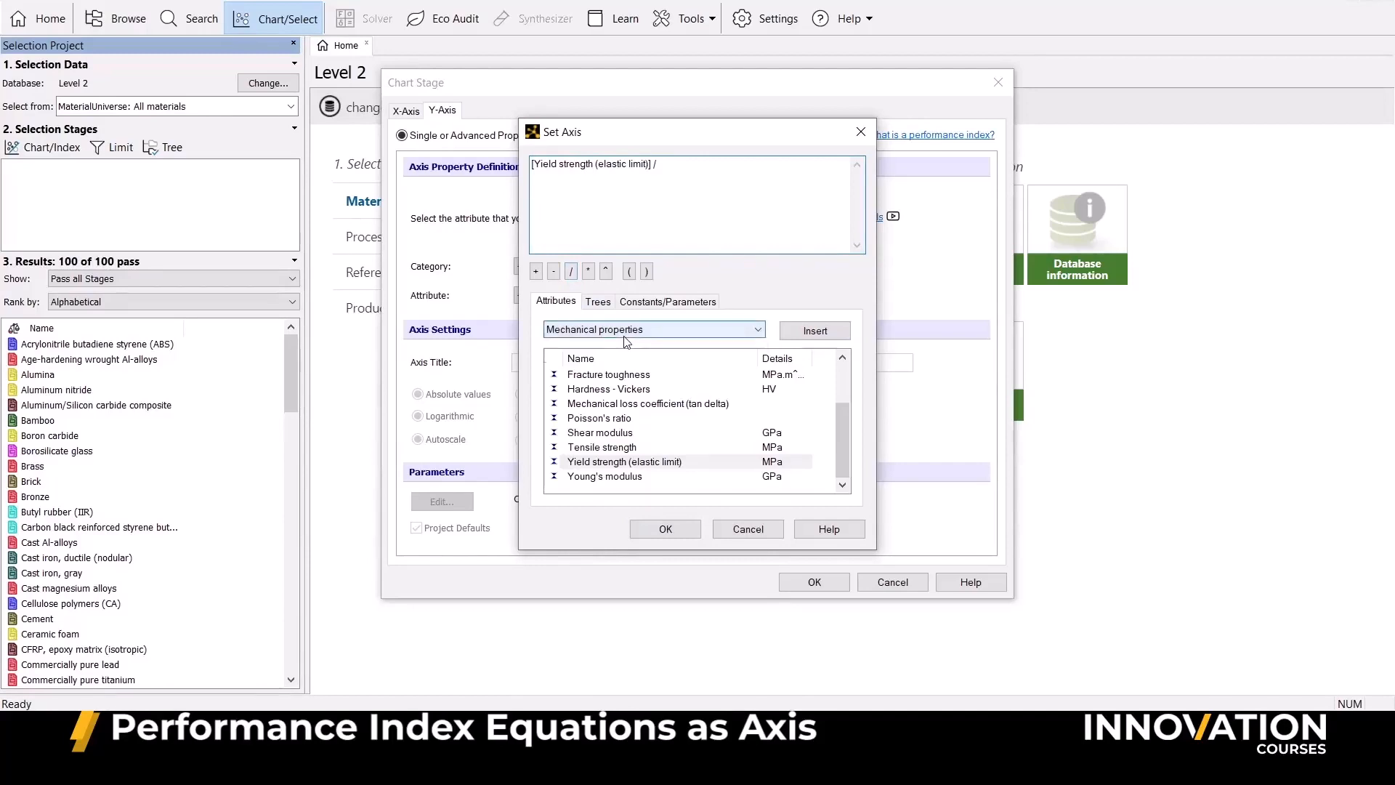
click(653, 330)
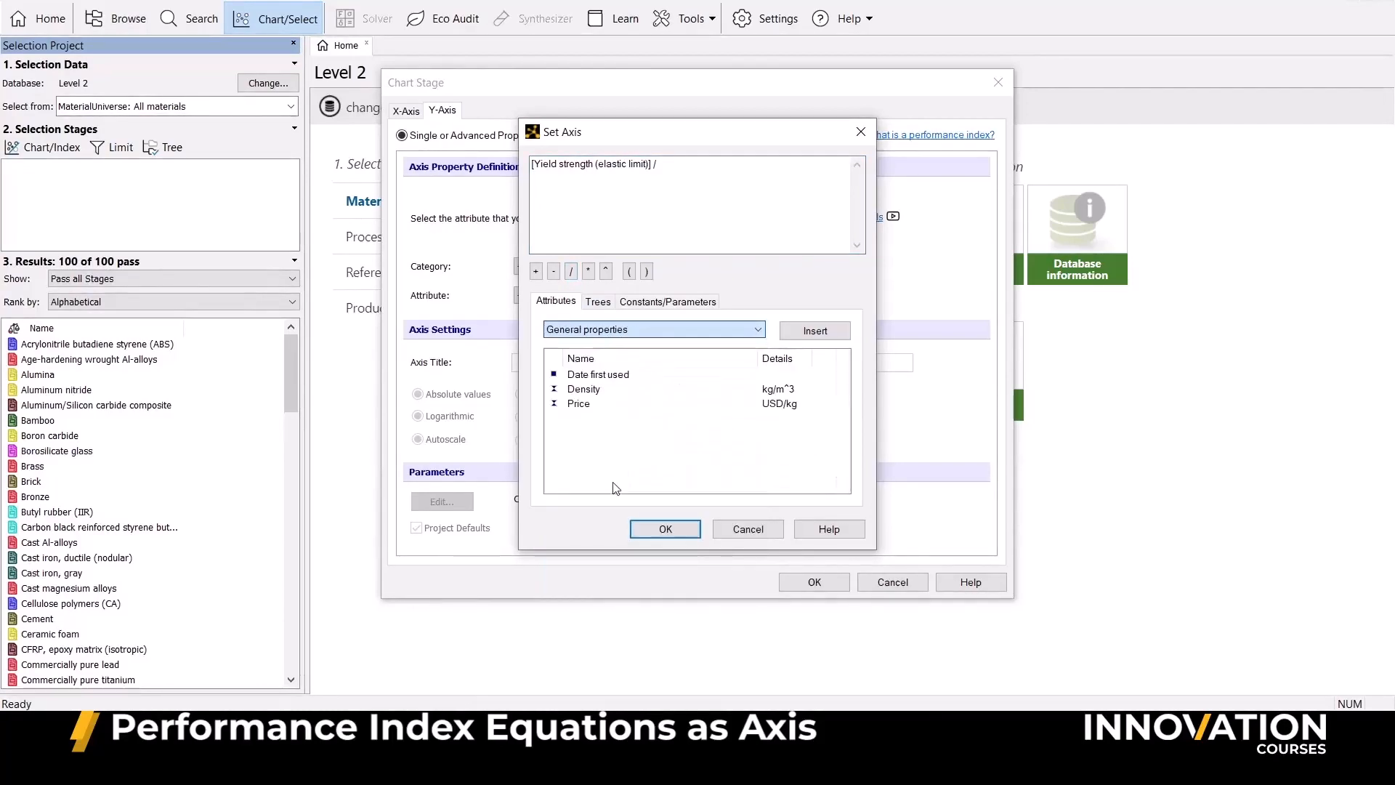
click(663, 529)
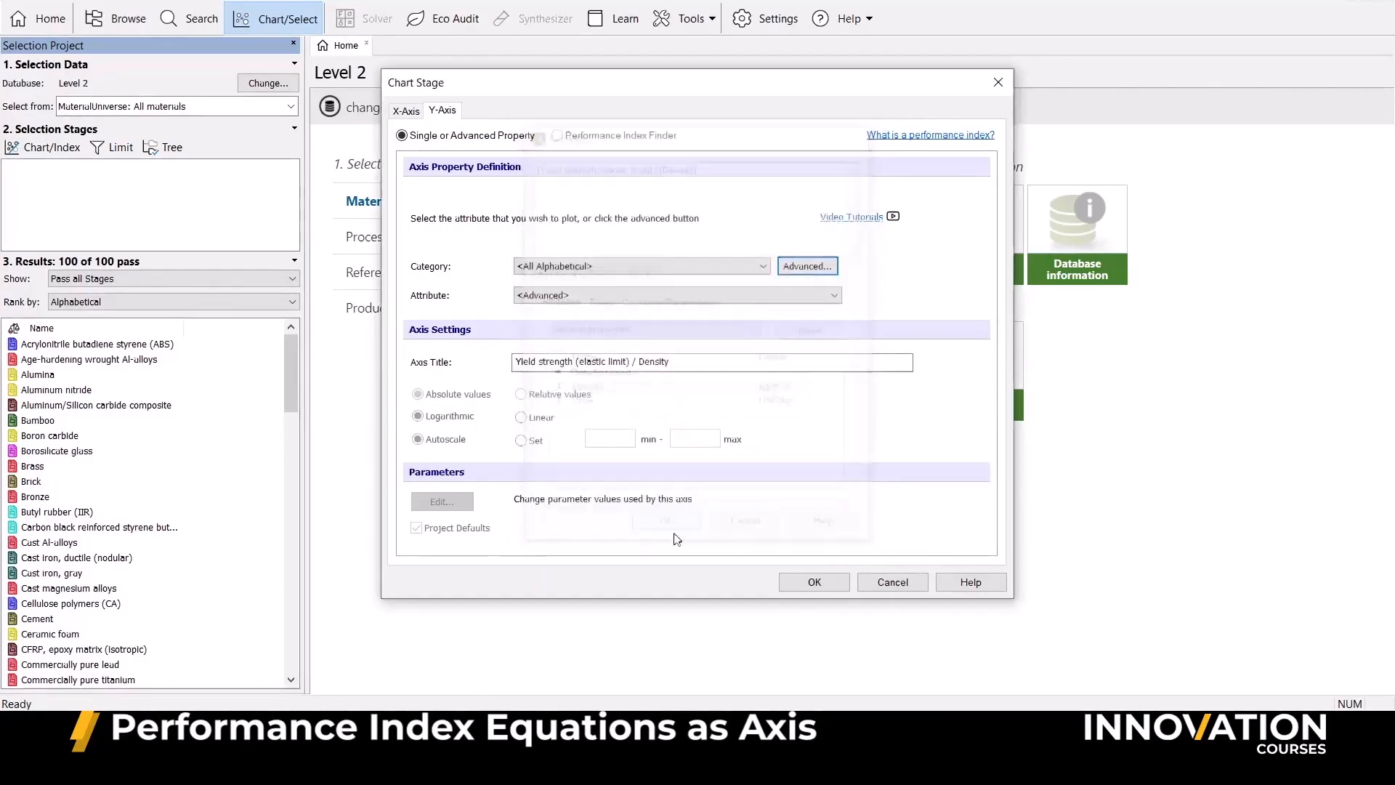
click(812, 582)
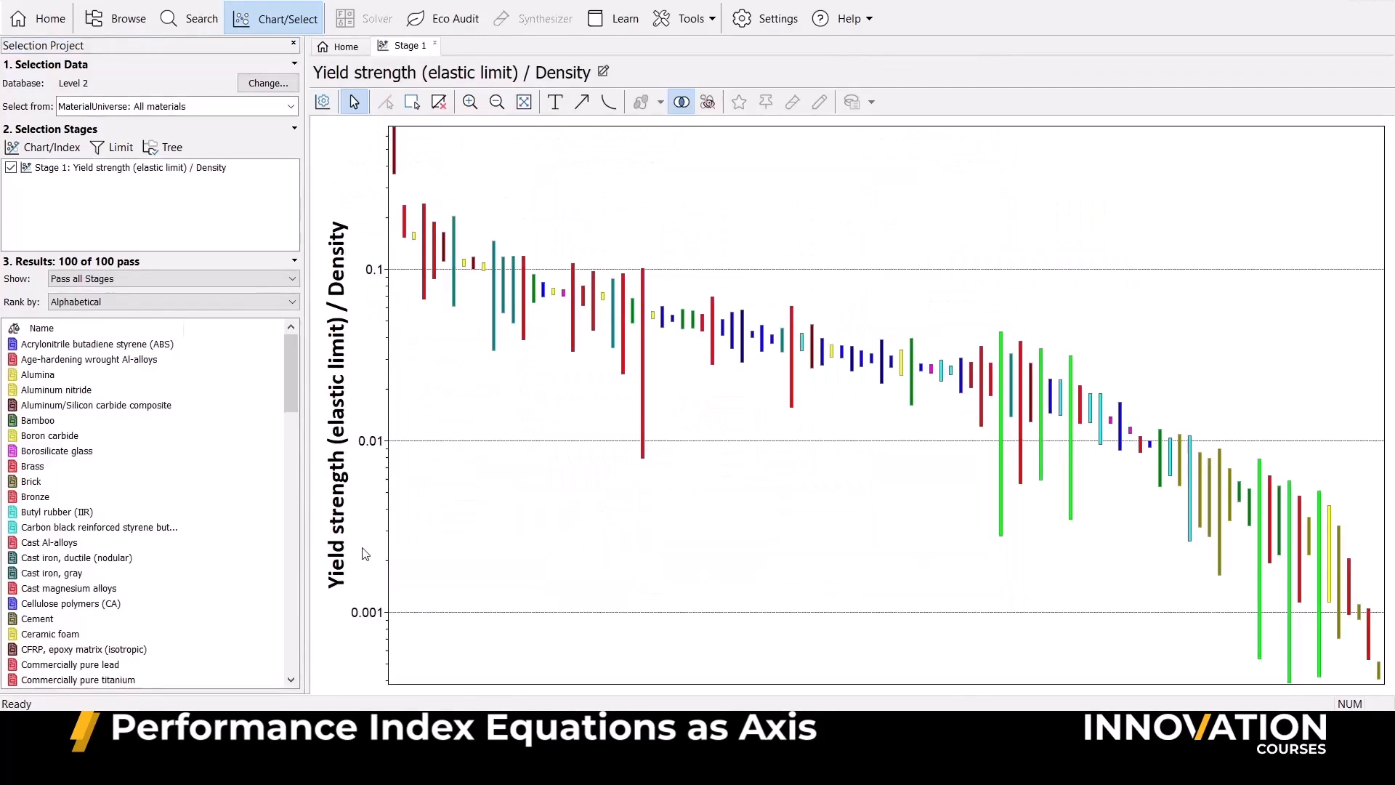
mouse_move(381, 220)
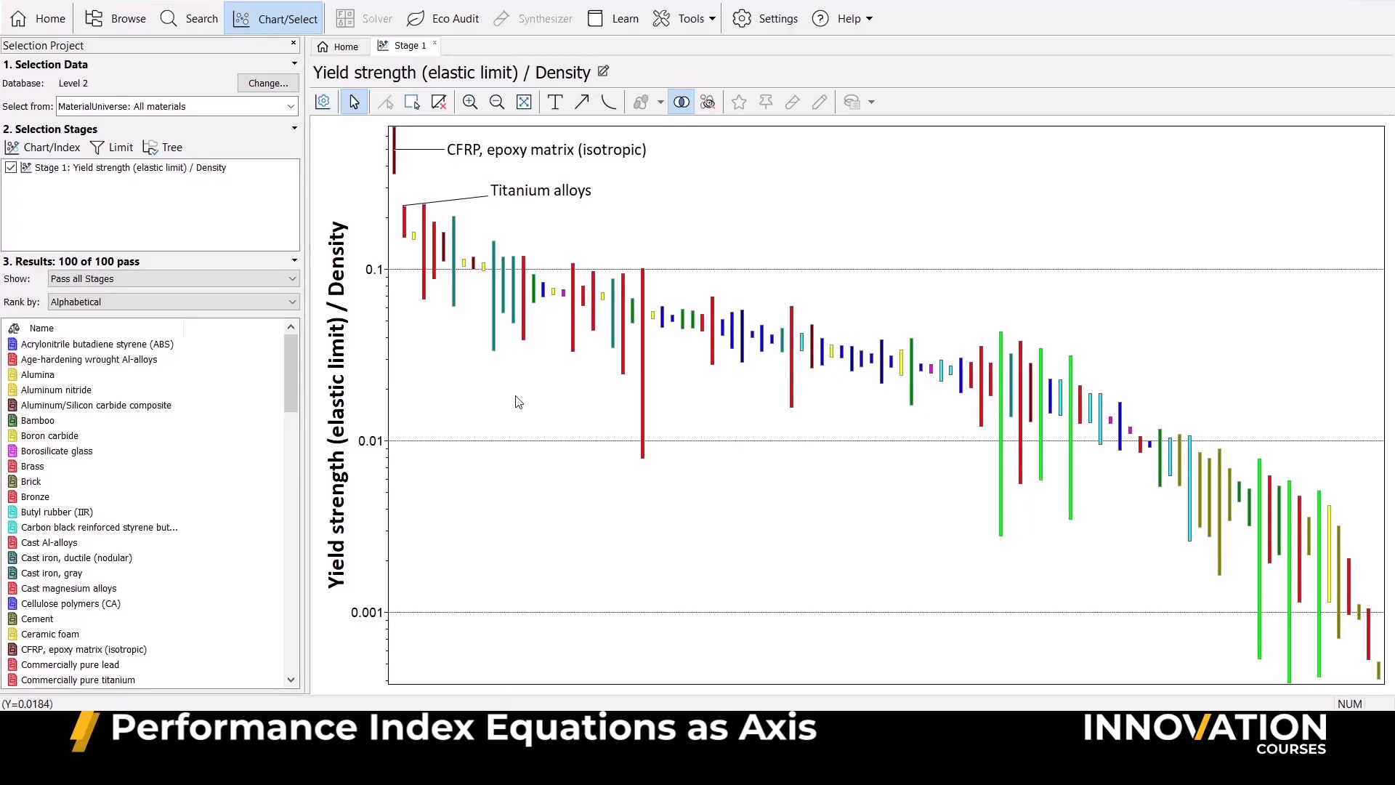
- Change the active database from Level 2 to Level 3
click(267, 83)
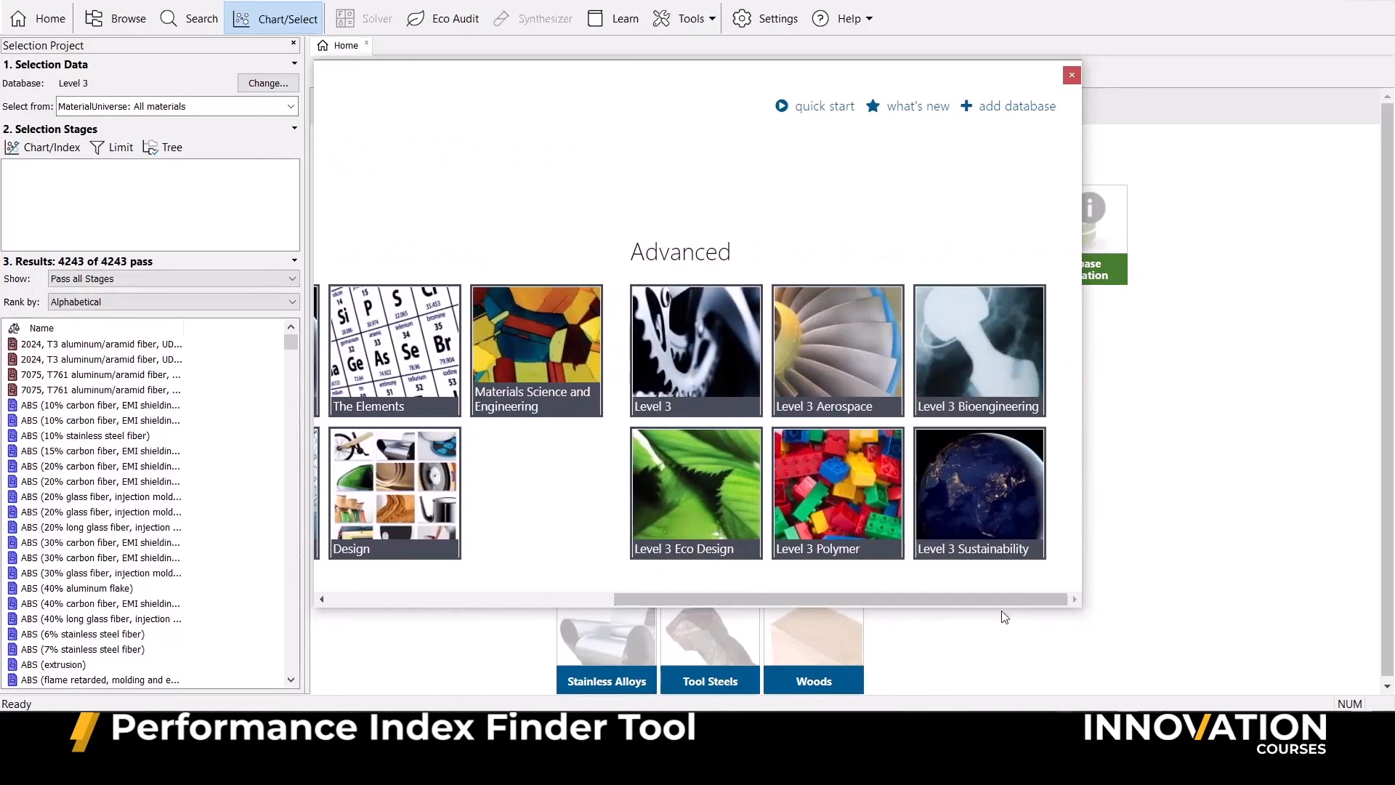
mouse_move(960, 563)
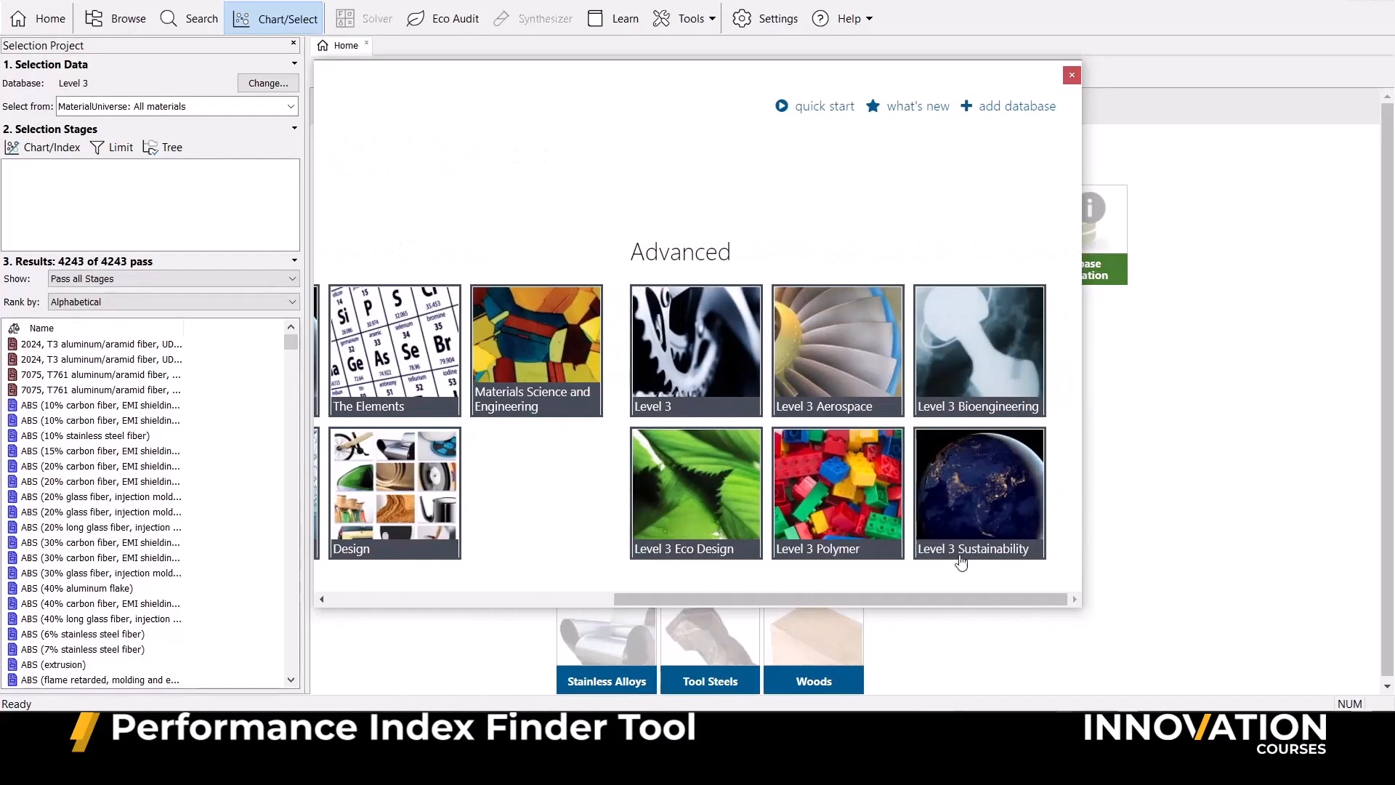
- Keep Level 3 and begin a new chart stage using the Performance Index Finder
click(978, 493)
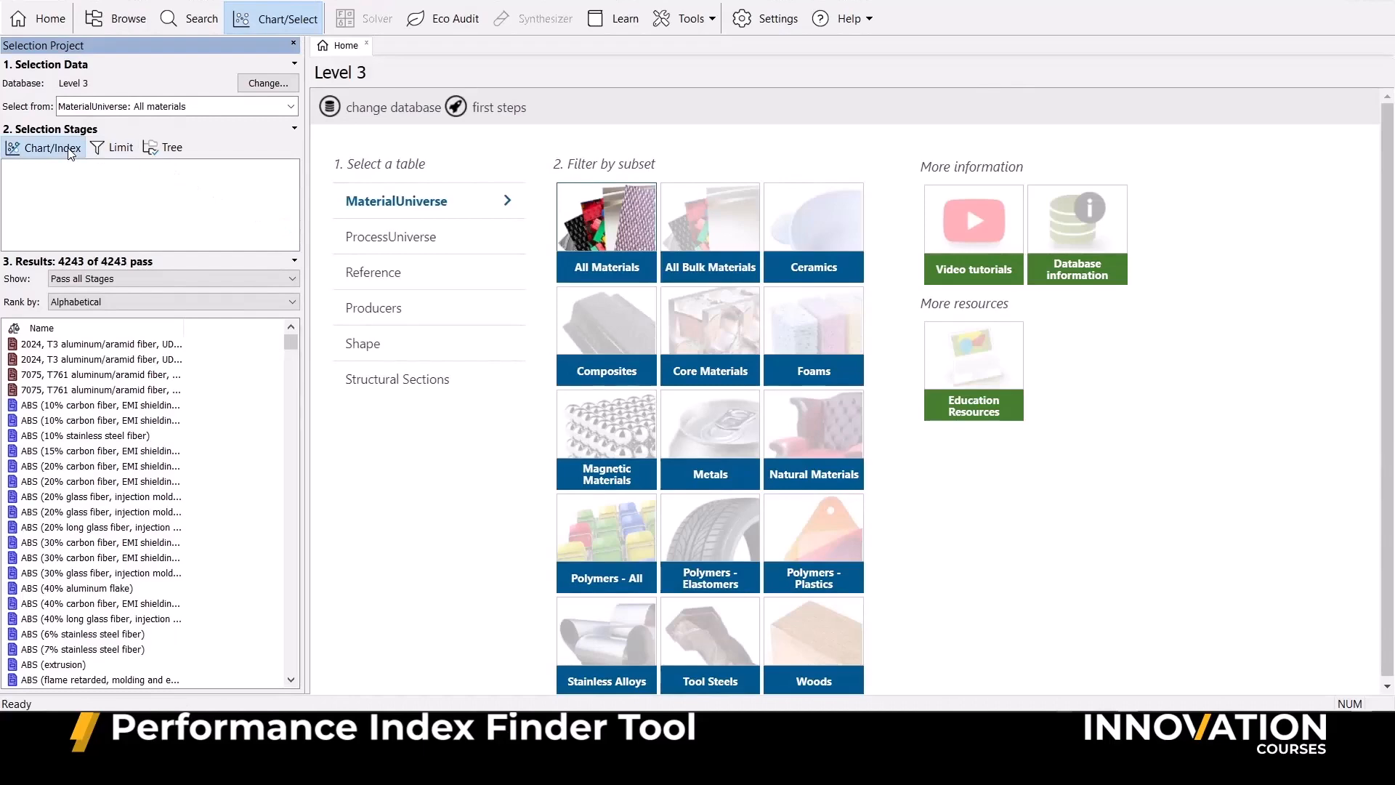
click(51, 146)
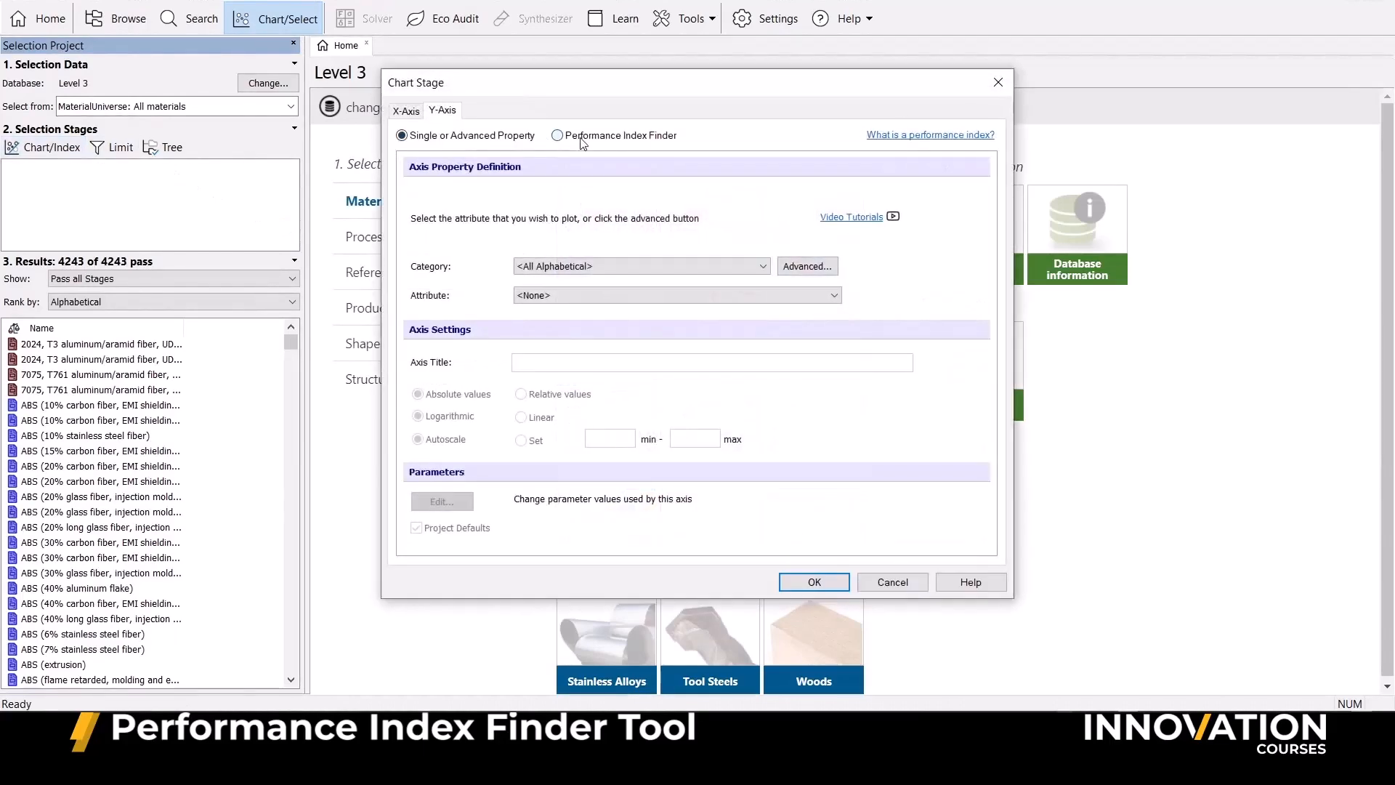
click(557, 135)
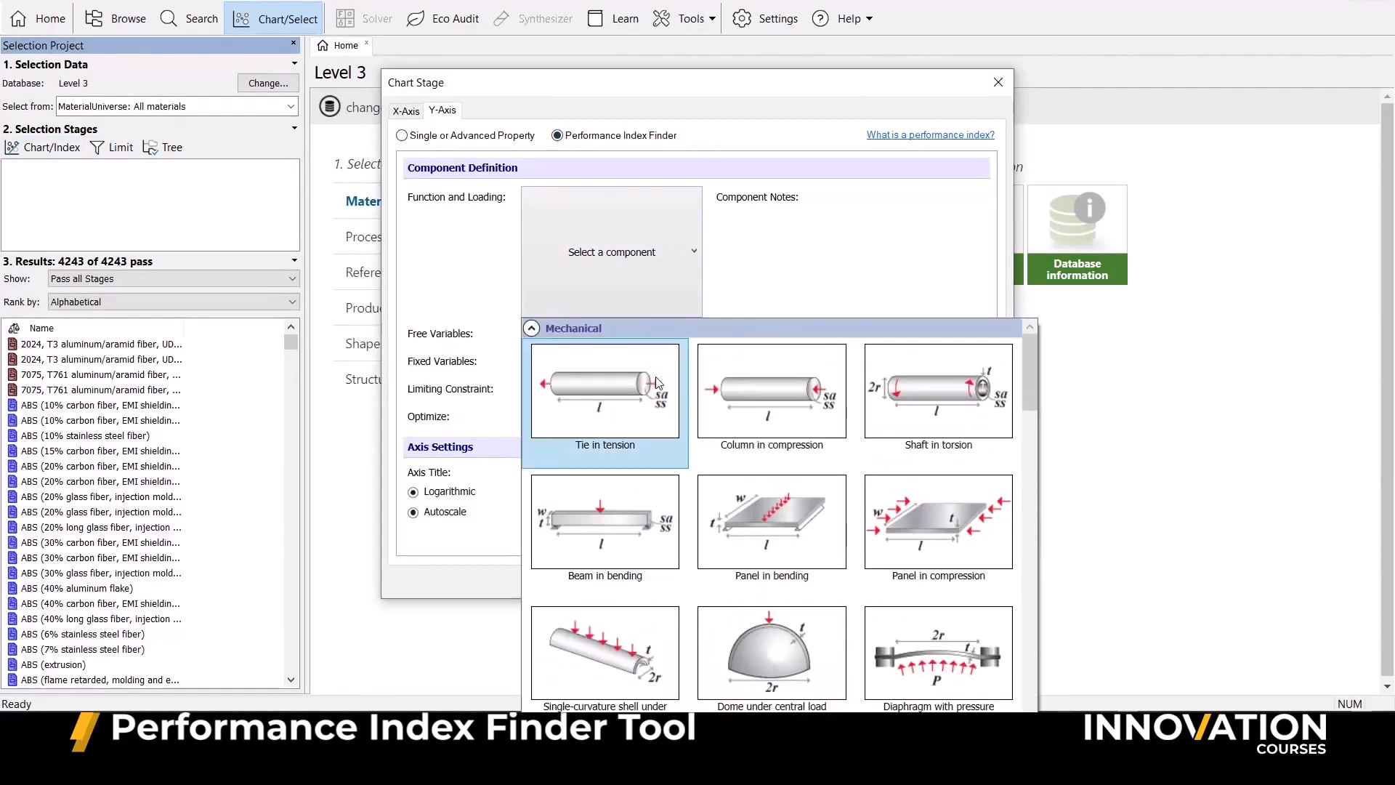
- Chart a tie in tension limited by strength and optimized for mass
click(604, 390)
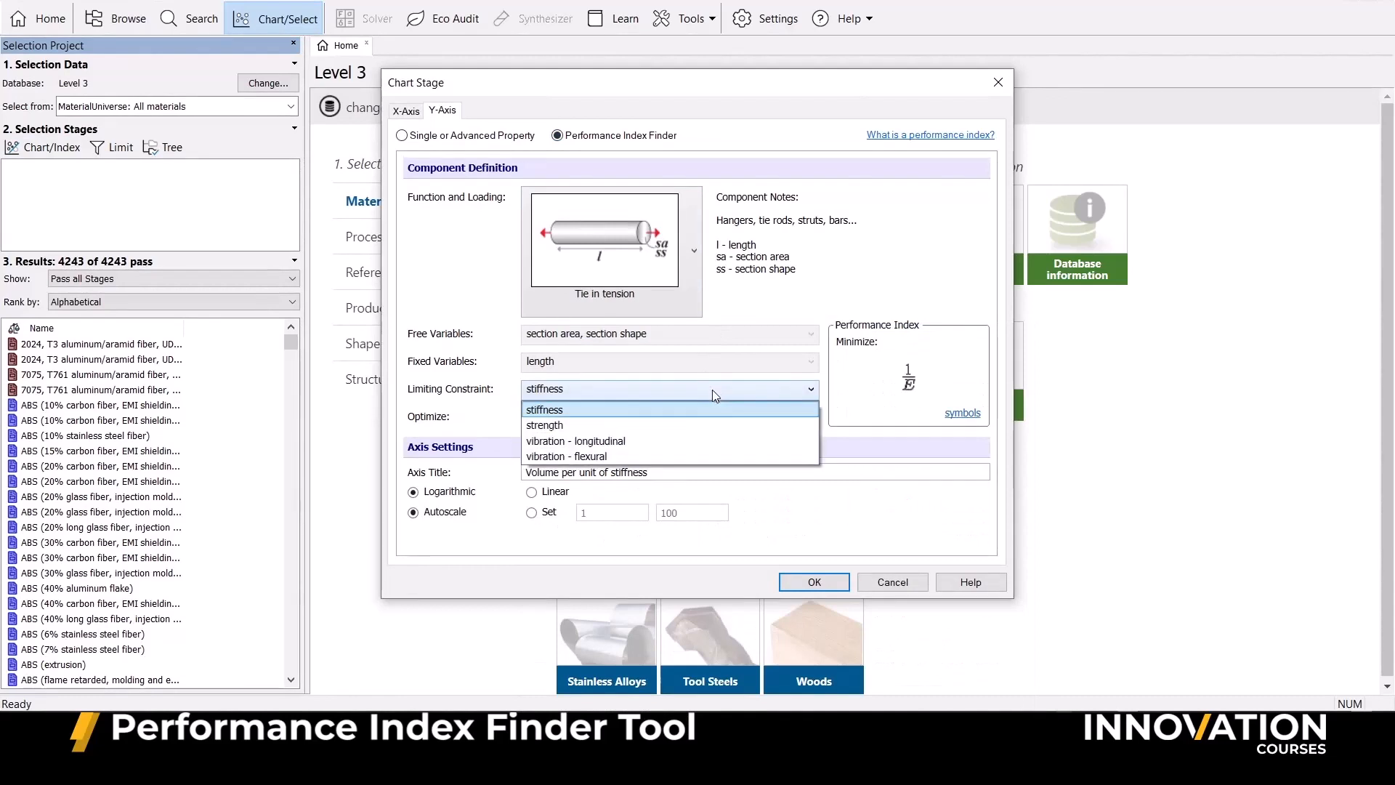
click(543, 424)
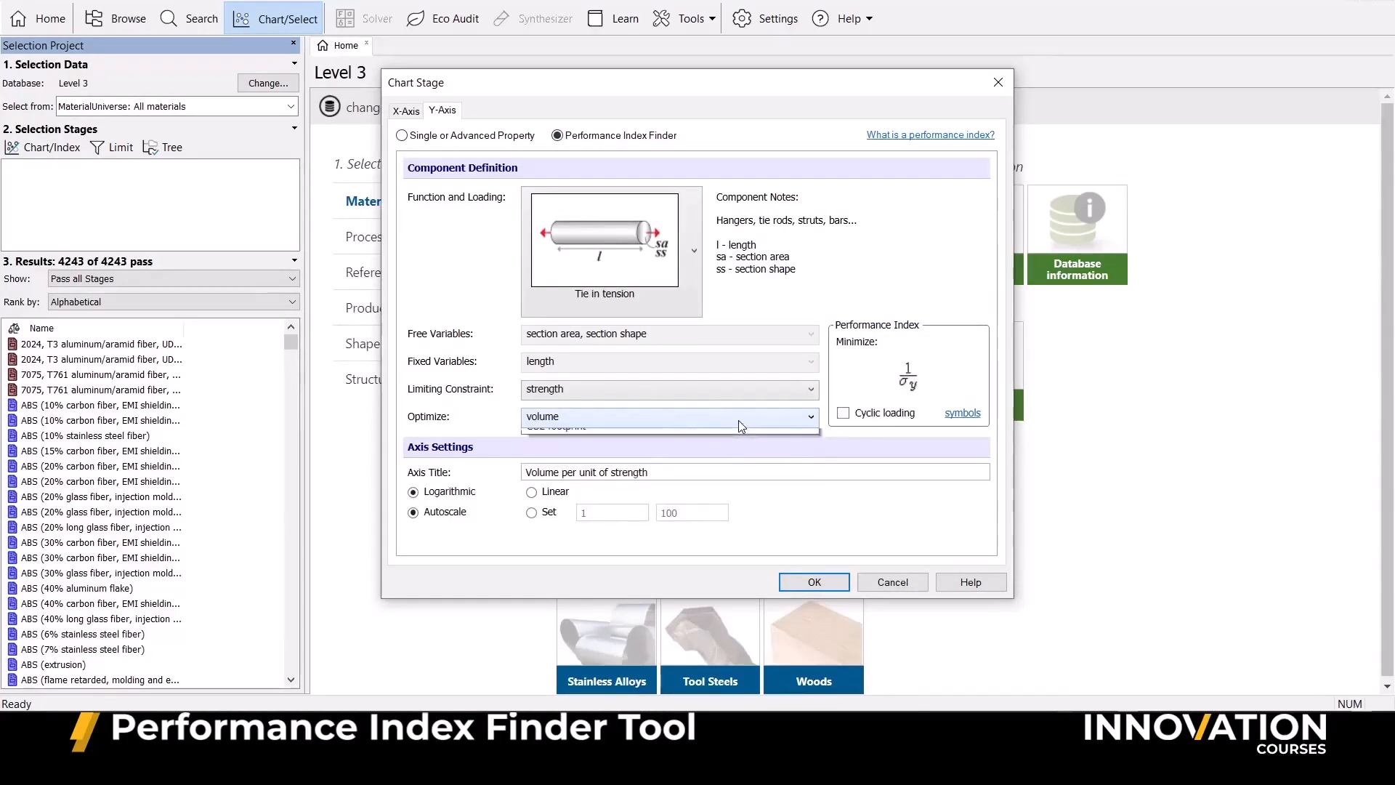
click(666, 427)
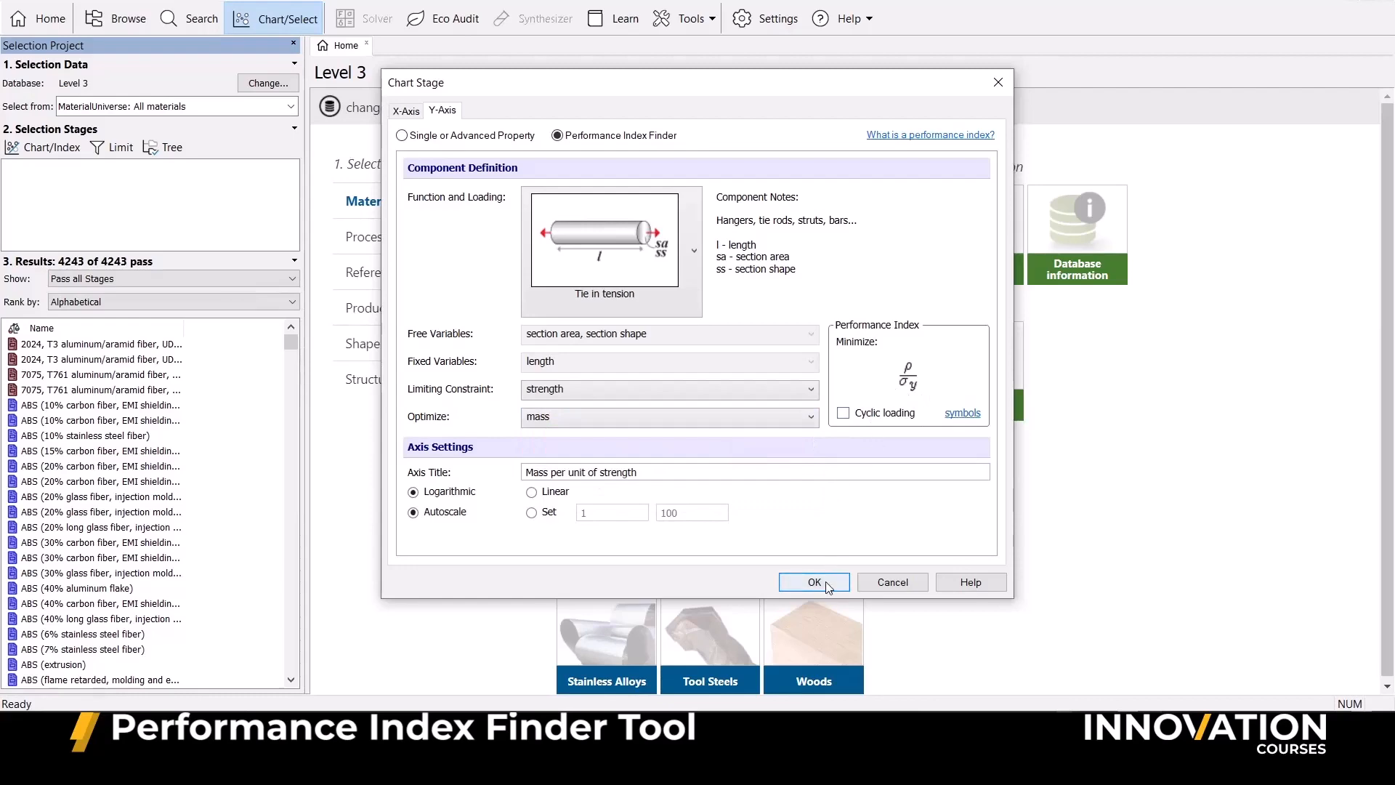
click(812, 581)
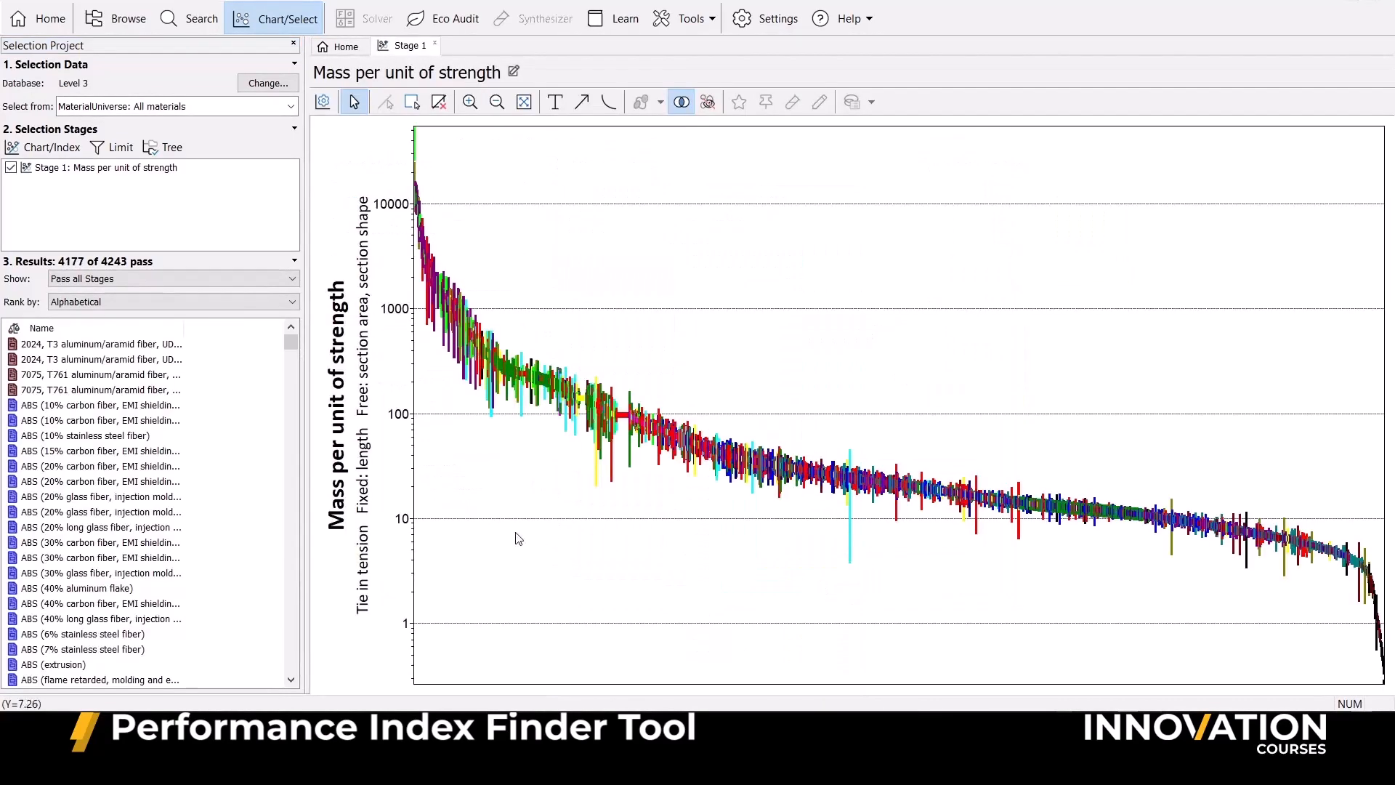
mouse_move(350, 611)
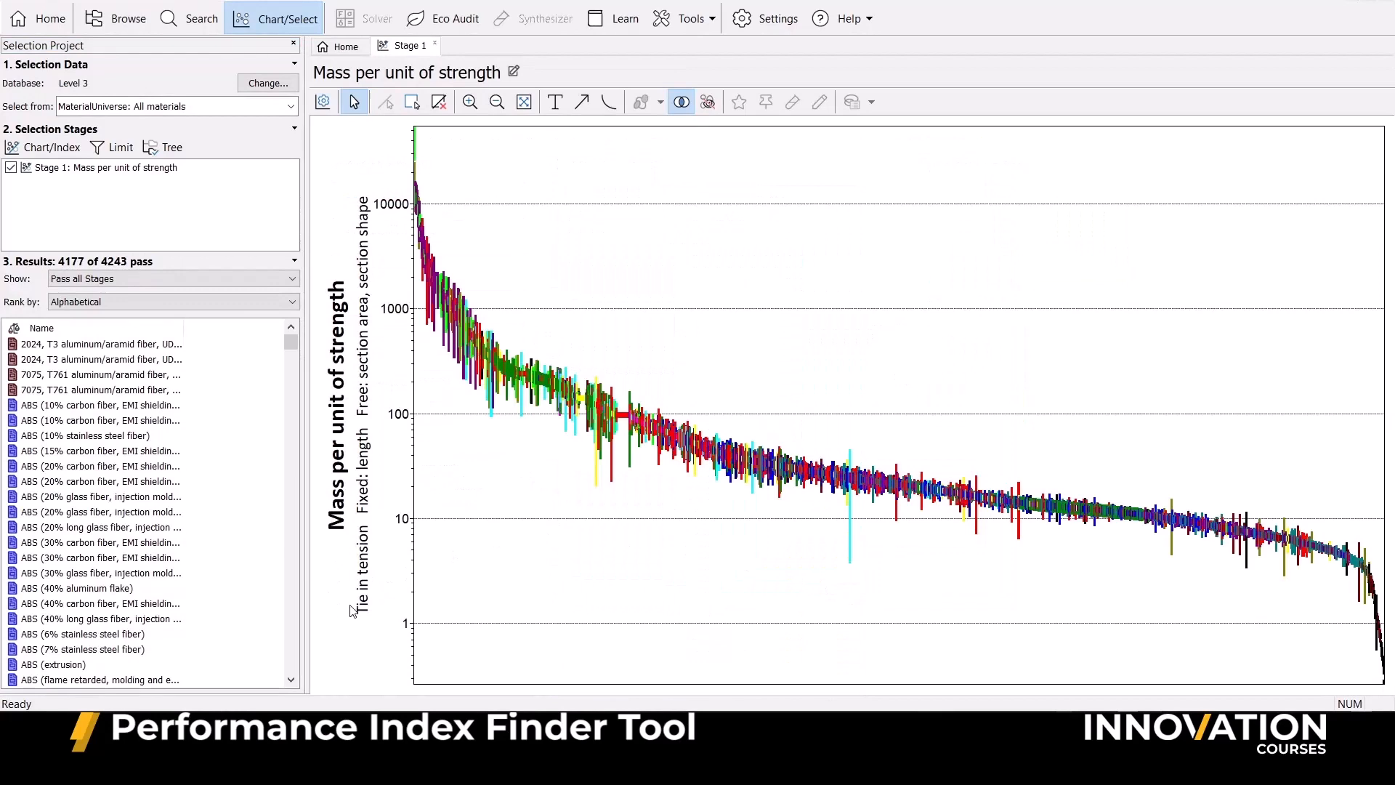